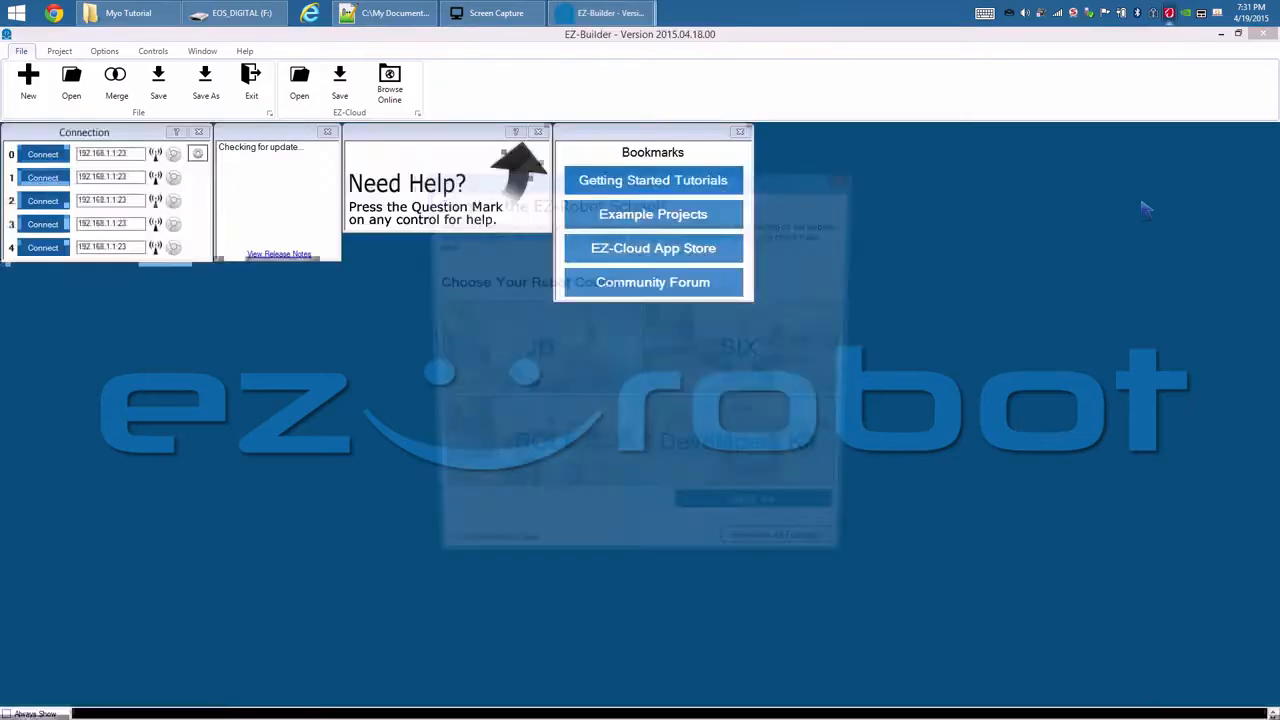
# Load the JD example project and connect to the robot on connection 0.
pyautogui.click(652, 248)
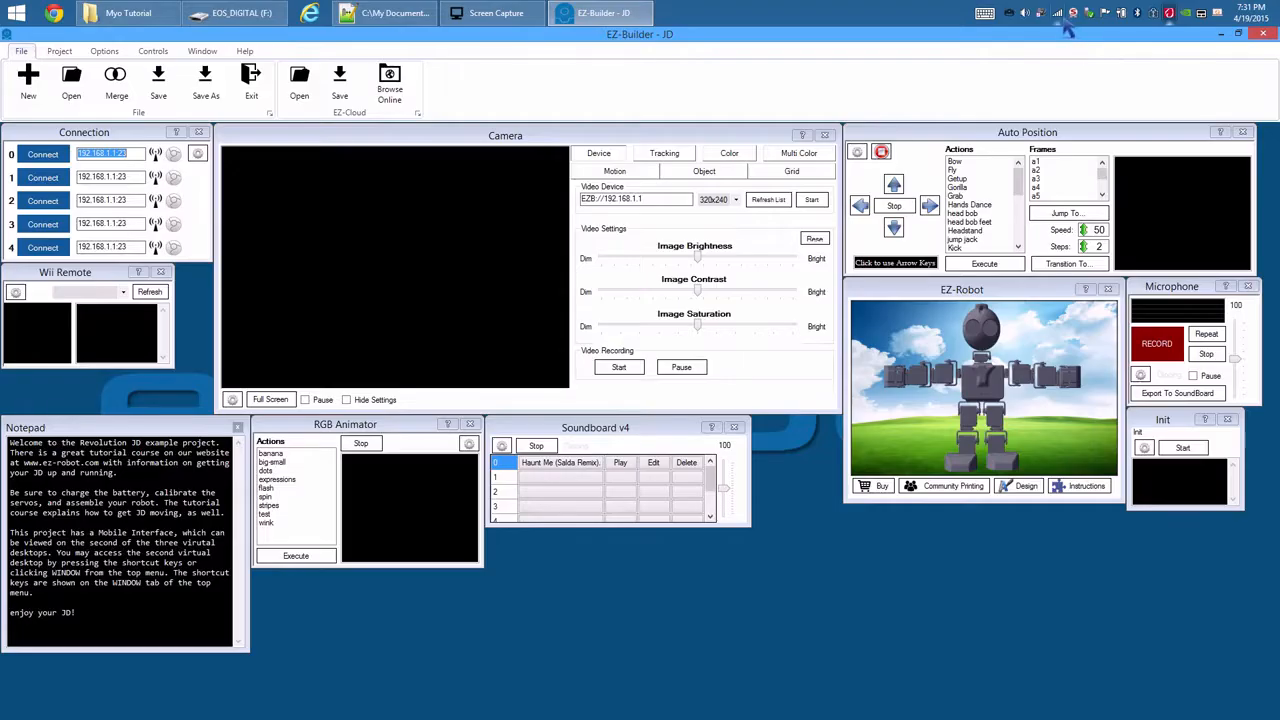
pyautogui.moveTo(855, 98)
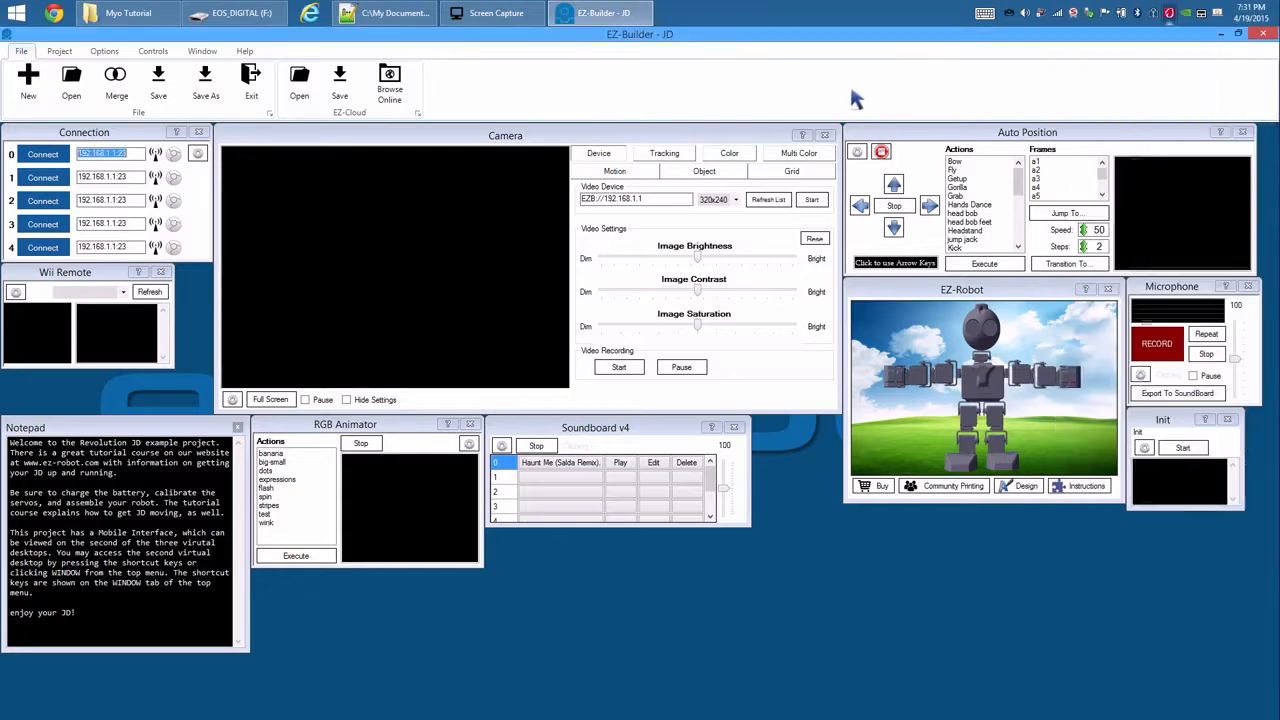
pyautogui.click(42, 154)
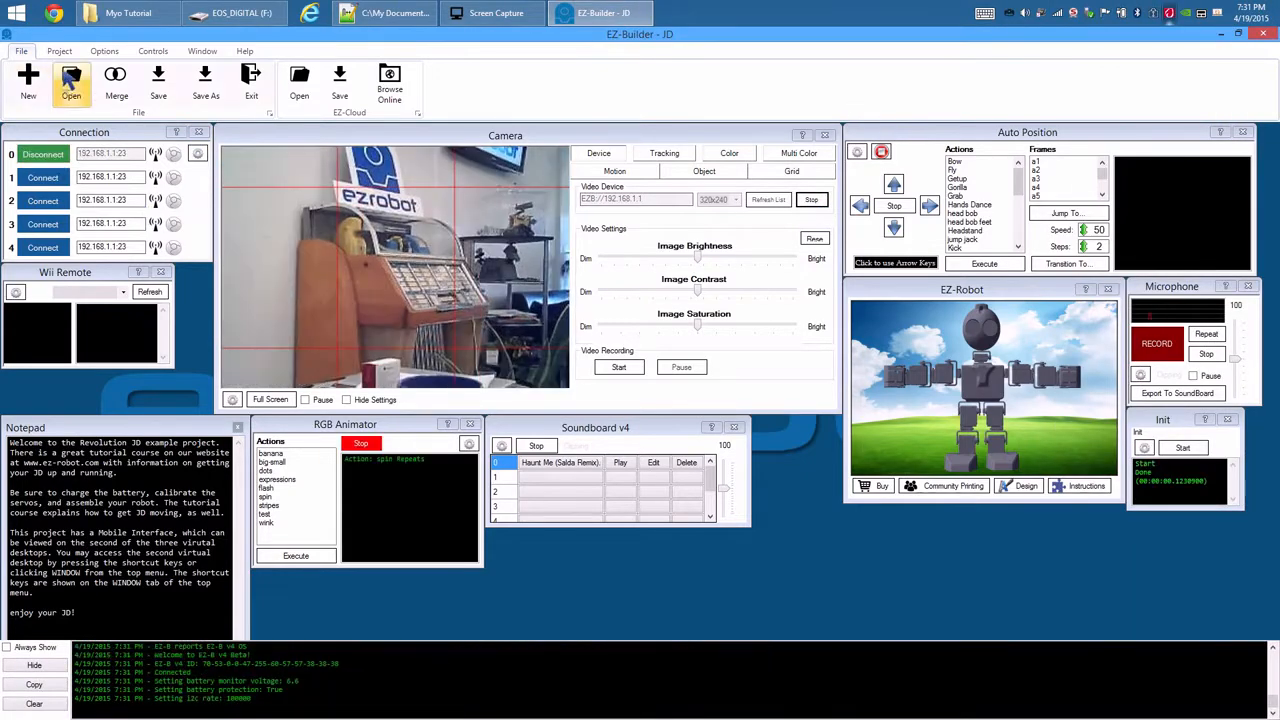
# Add a MYO control from the Misc category of the project controls.
pyautogui.click(59, 51)
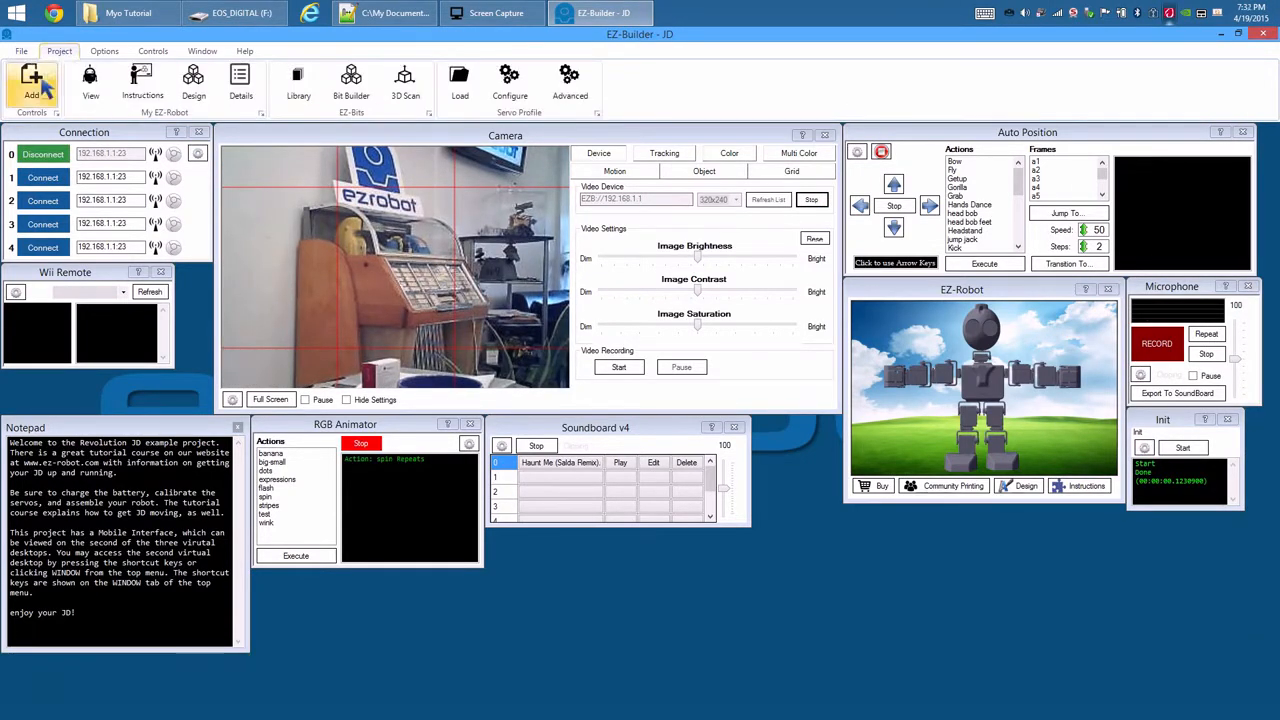
pyautogui.click(32, 82)
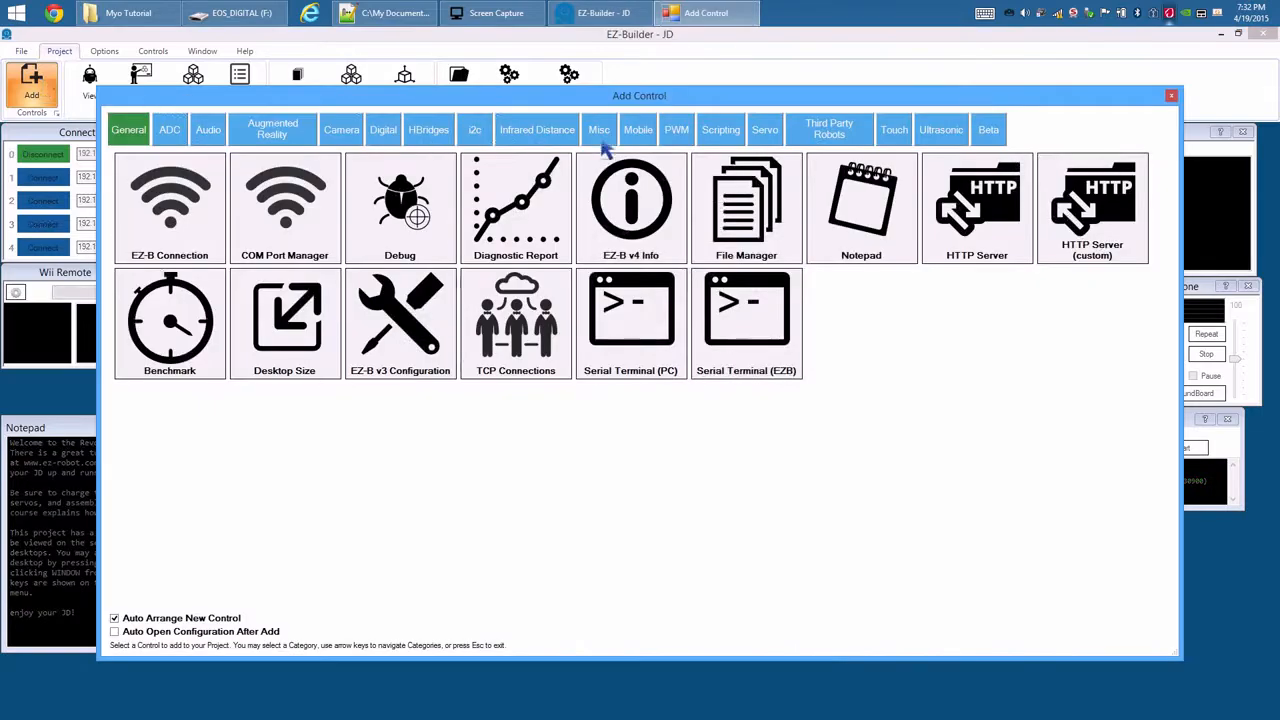
pyautogui.click(1170, 95)
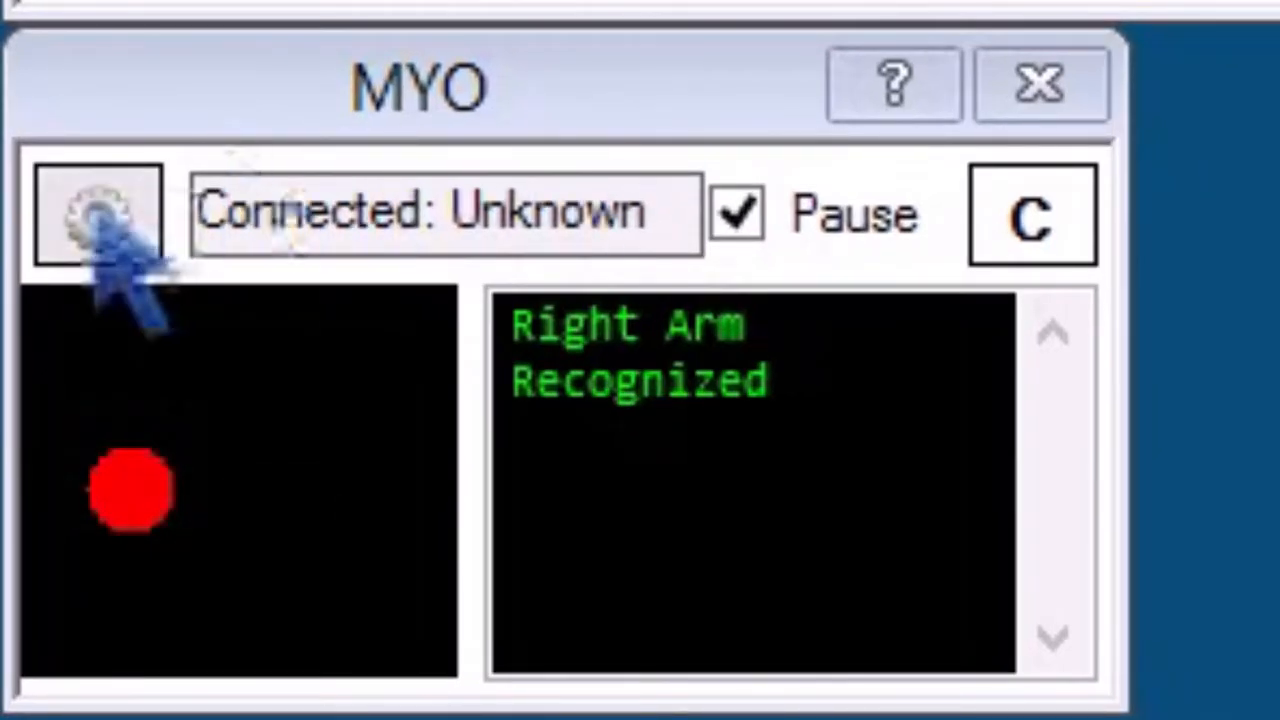
pyautogui.moveTo(680, 460)
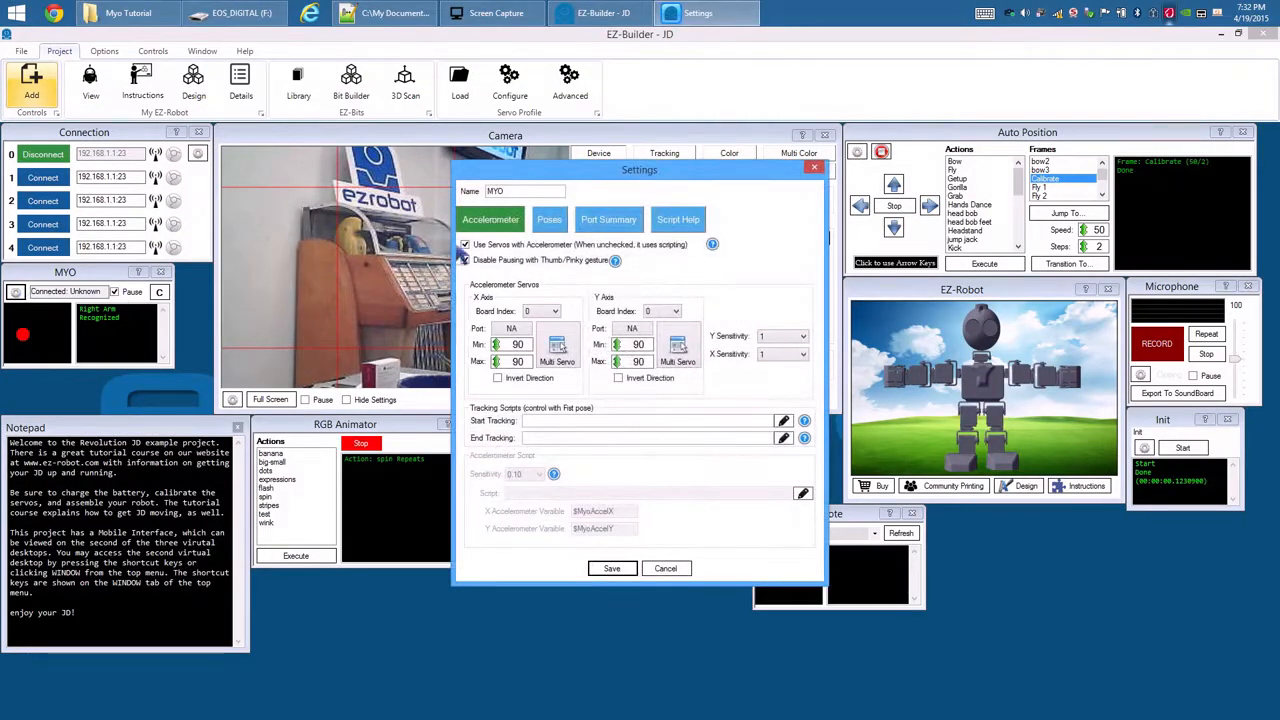
# Disable pausing, map X to D7 (1–98), Y to D2 (1–180), X sensitivity 2.25.
pyautogui.click(608, 219)
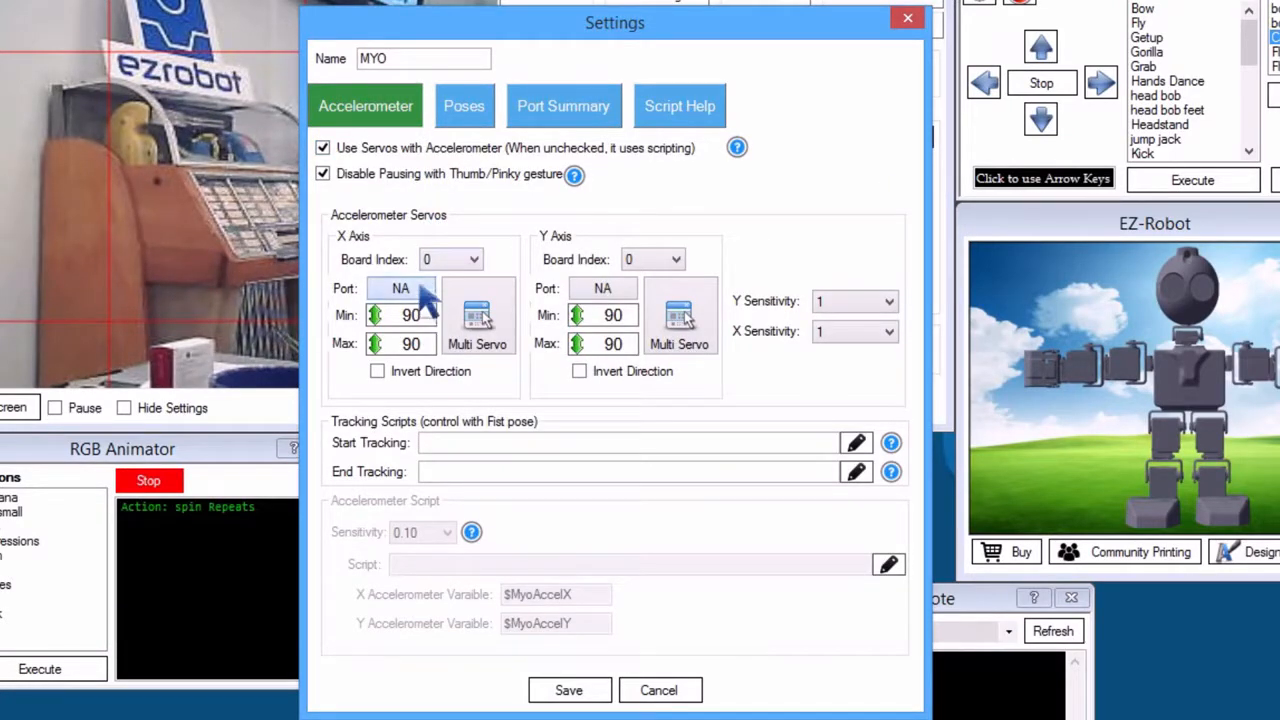
pyautogui.click(477, 317)
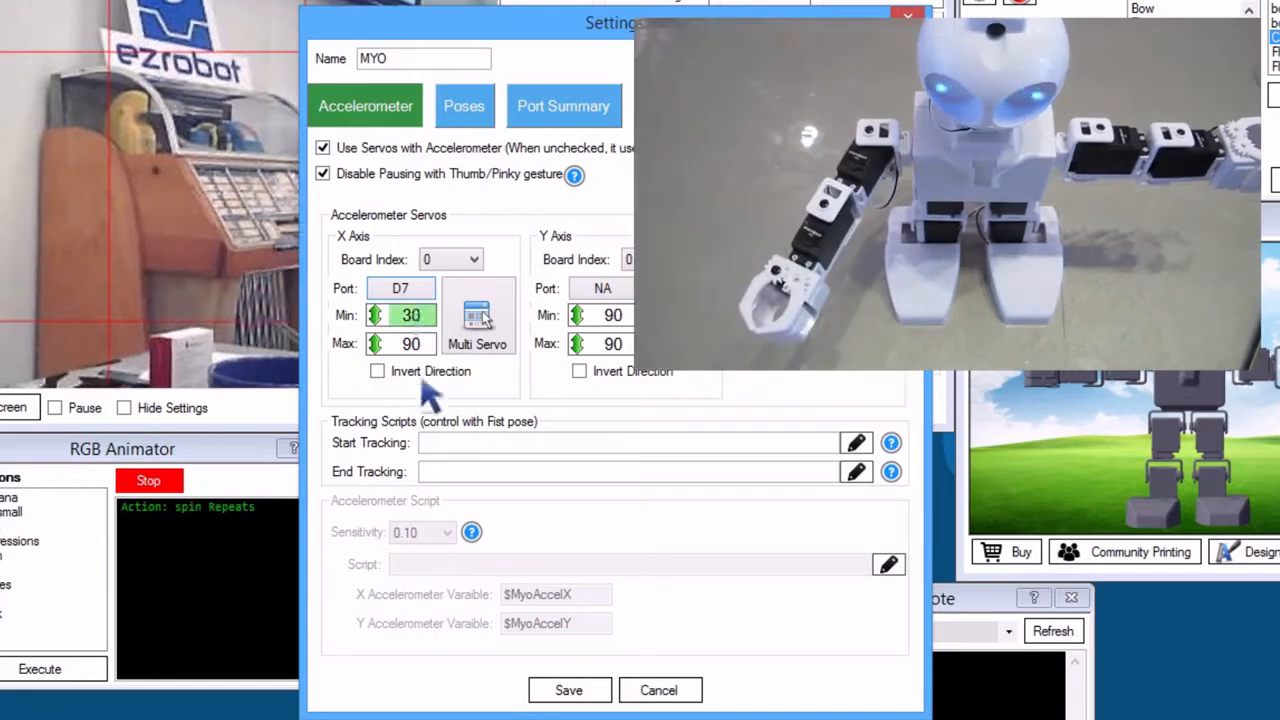
pyautogui.click(374, 315)
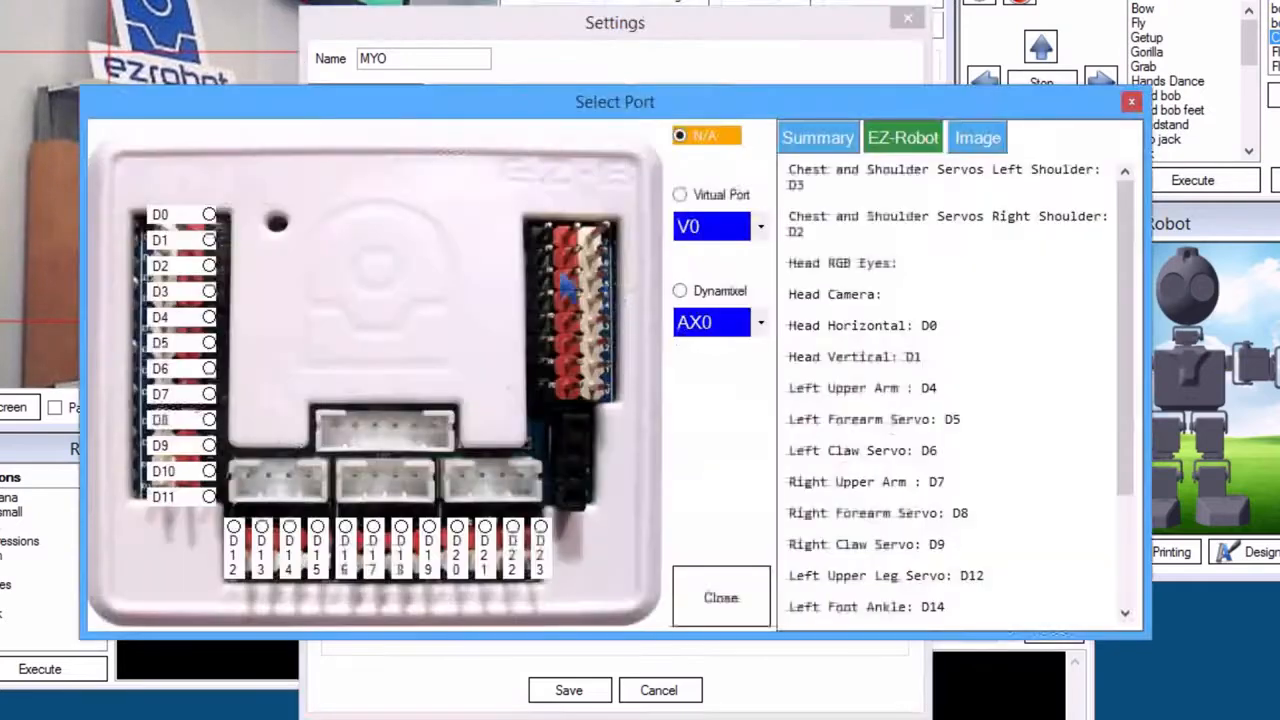
pyautogui.click(721, 597)
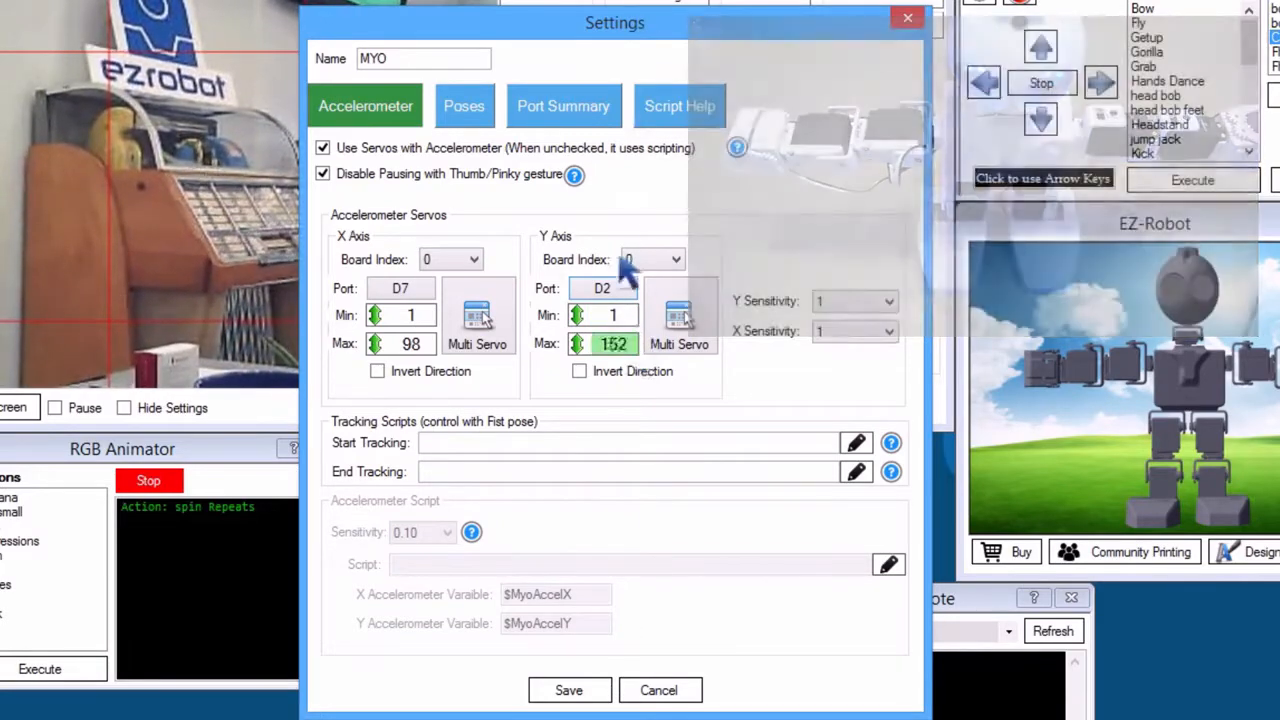
pyautogui.click(893, 331)
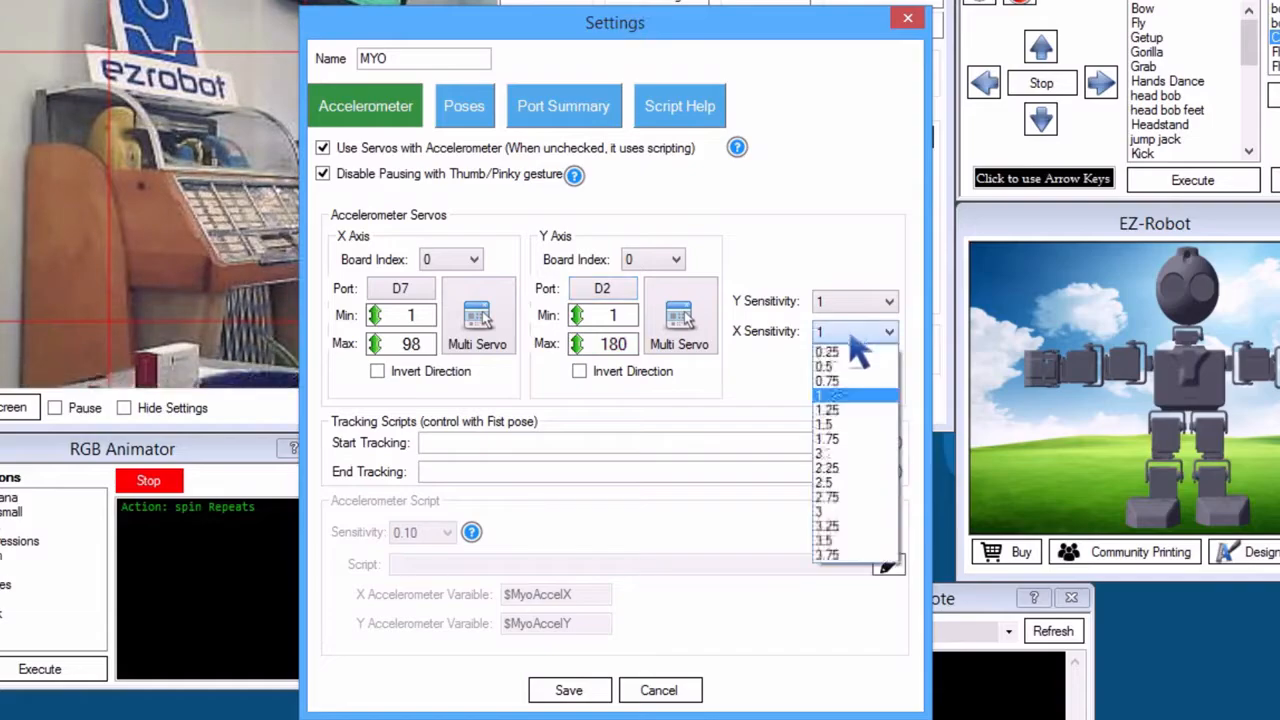
pyautogui.click(827, 467)
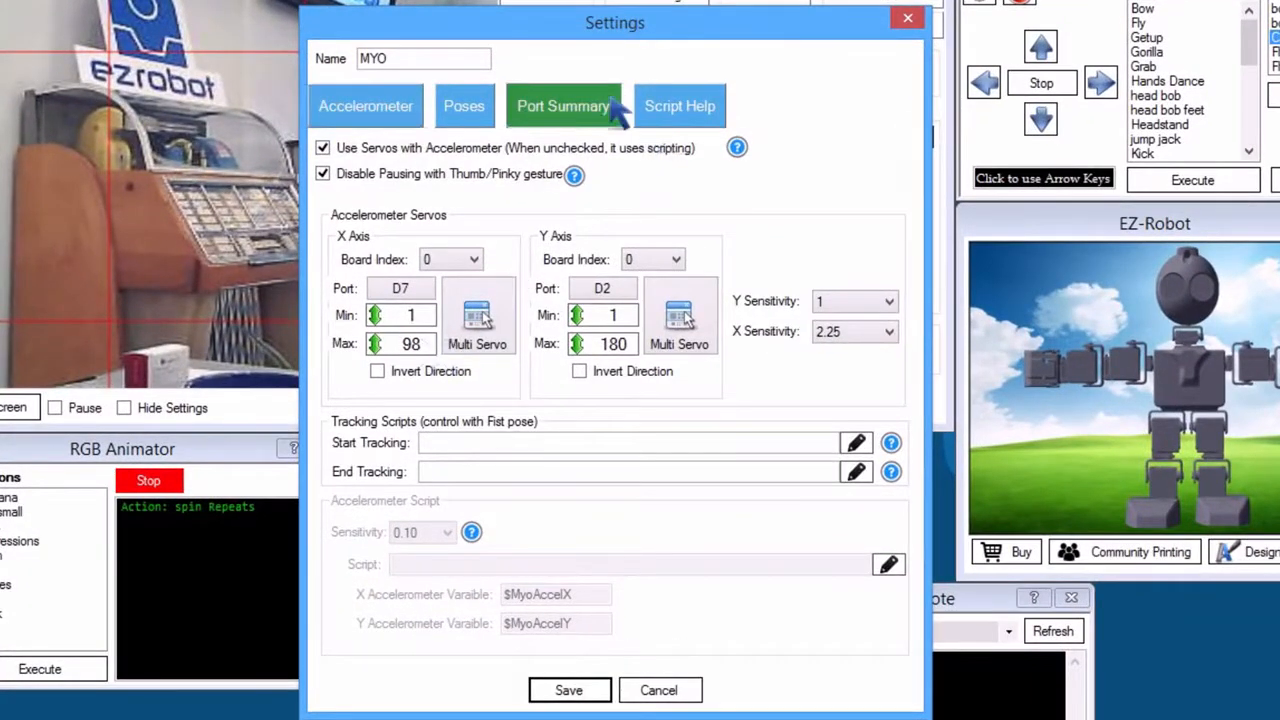
# Add forearm servo D8 (1–90) to the X axis multi-servo group with D7 and save.
pyautogui.click(563, 105)
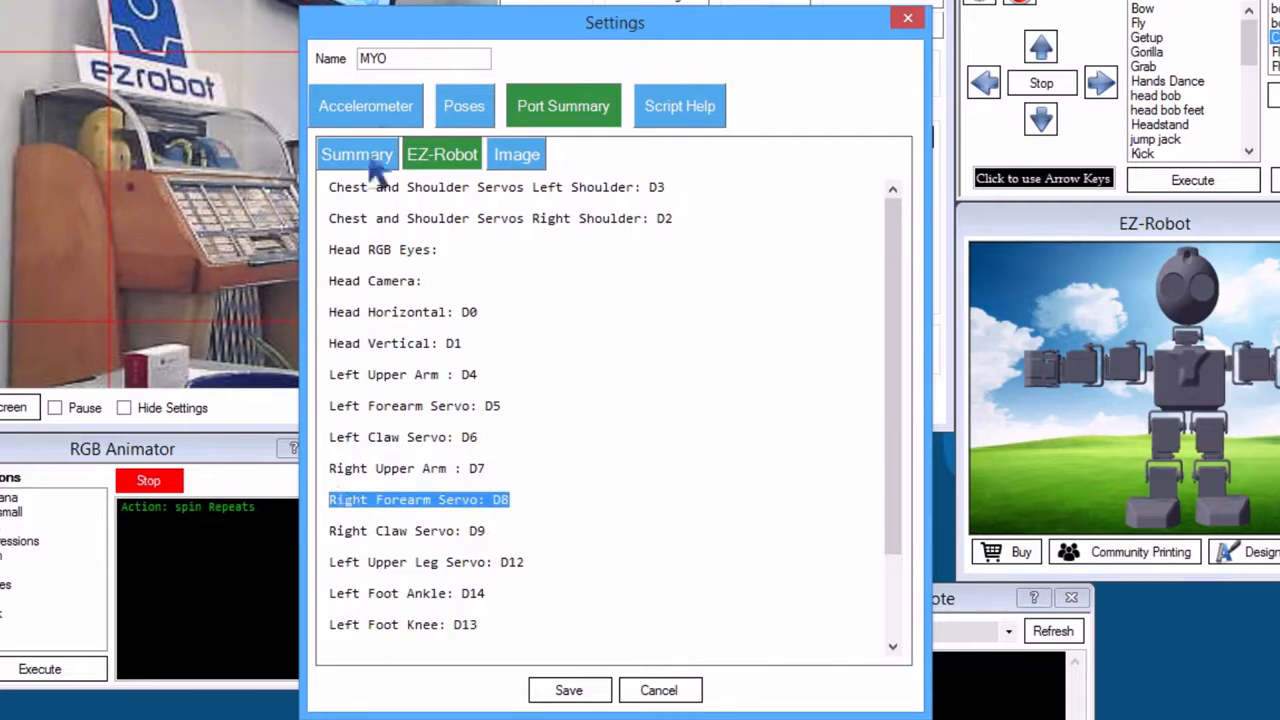
pyautogui.click(365, 105)
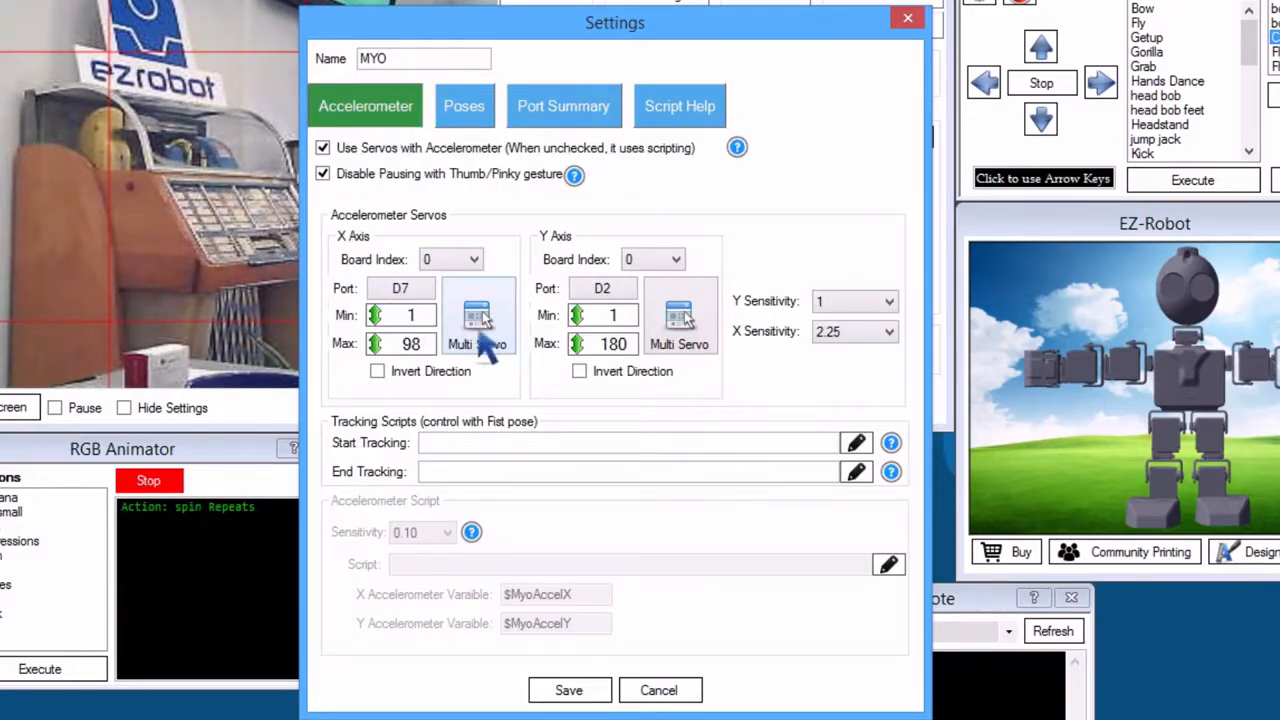
pyautogui.click(478, 317)
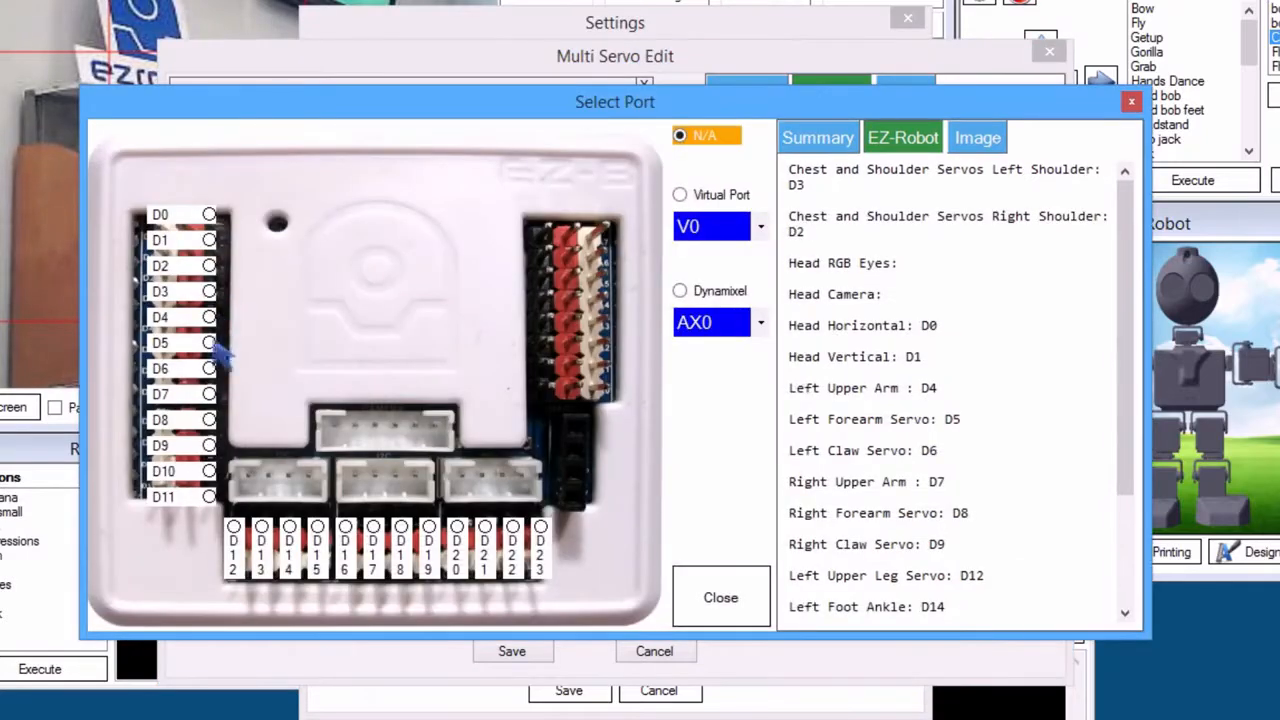
pyautogui.click(720, 597)
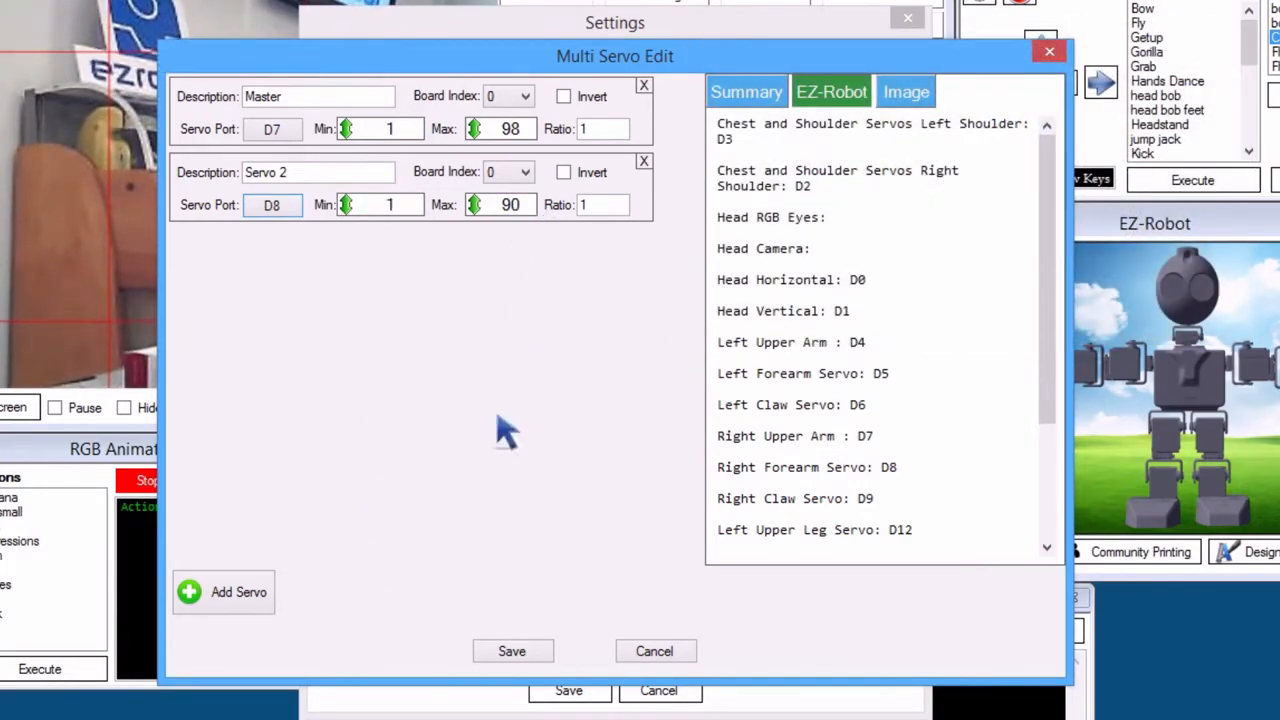
pyautogui.click(654, 651)
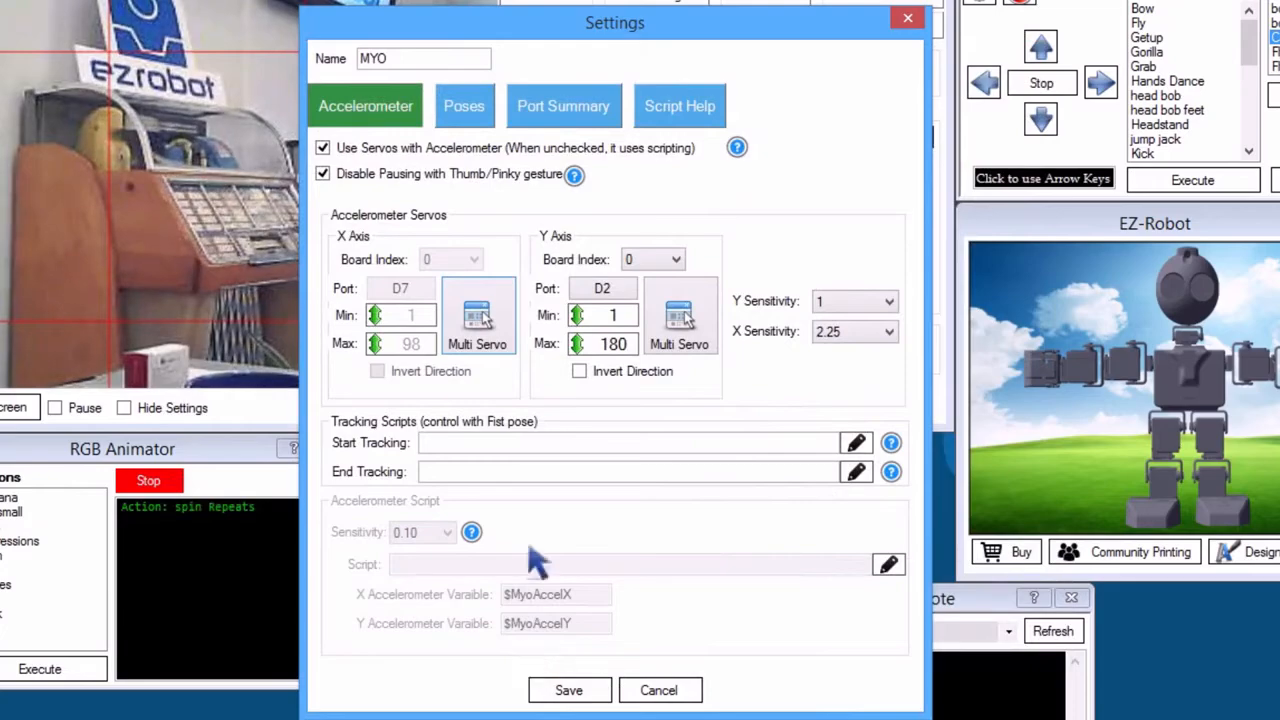
# Give the Fist pose the script servo(d9, 90), then start the Open pose script.
pyautogui.click(464, 105)
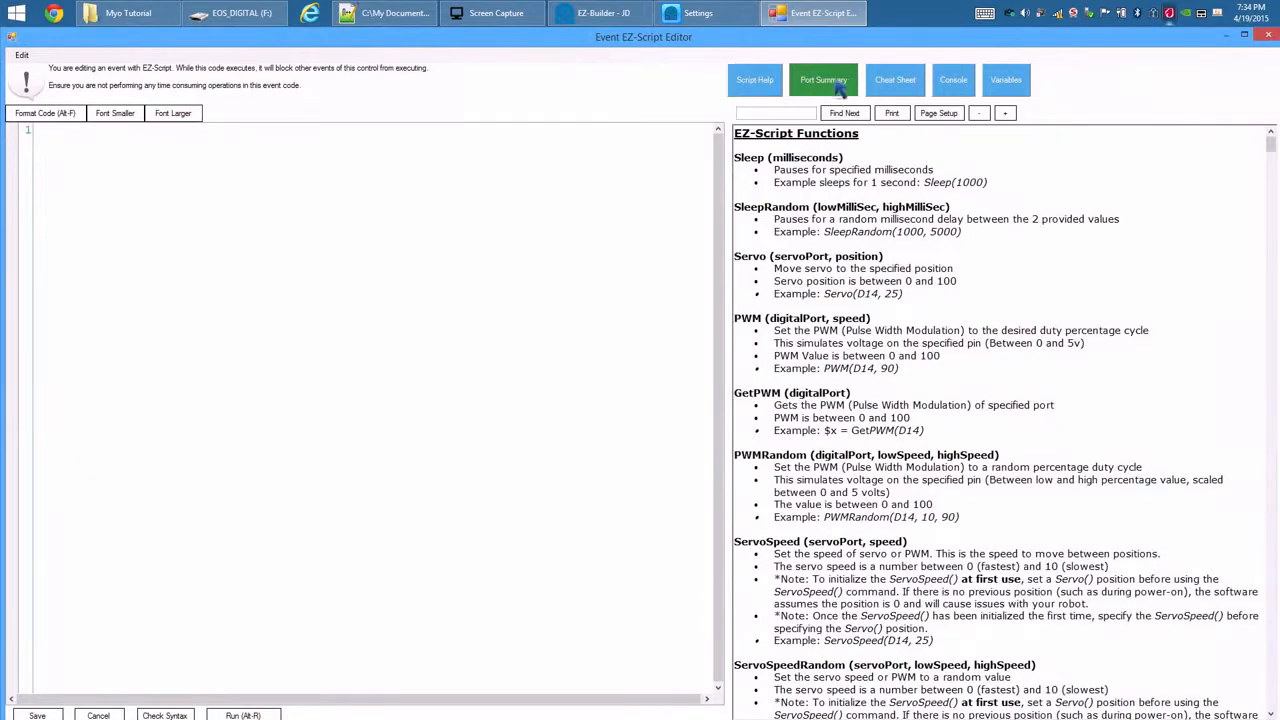
pyautogui.click(823, 80)
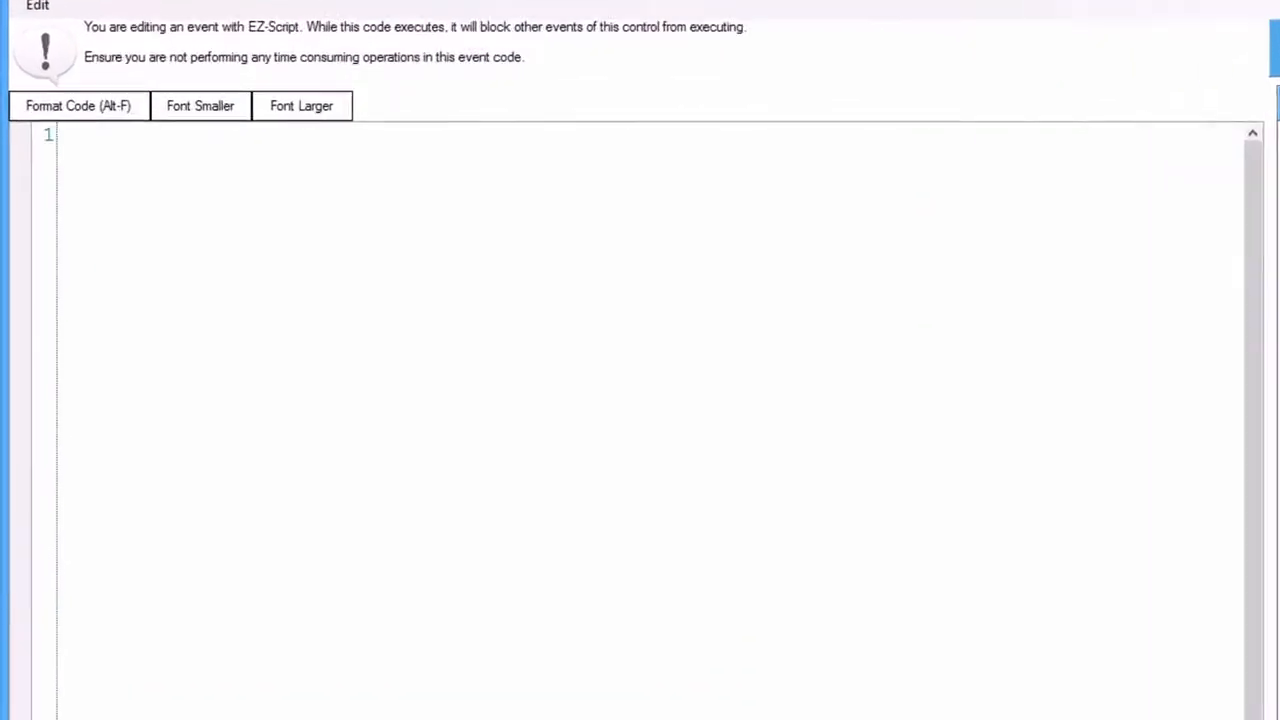
pyautogui.write('servo(d9, 90')
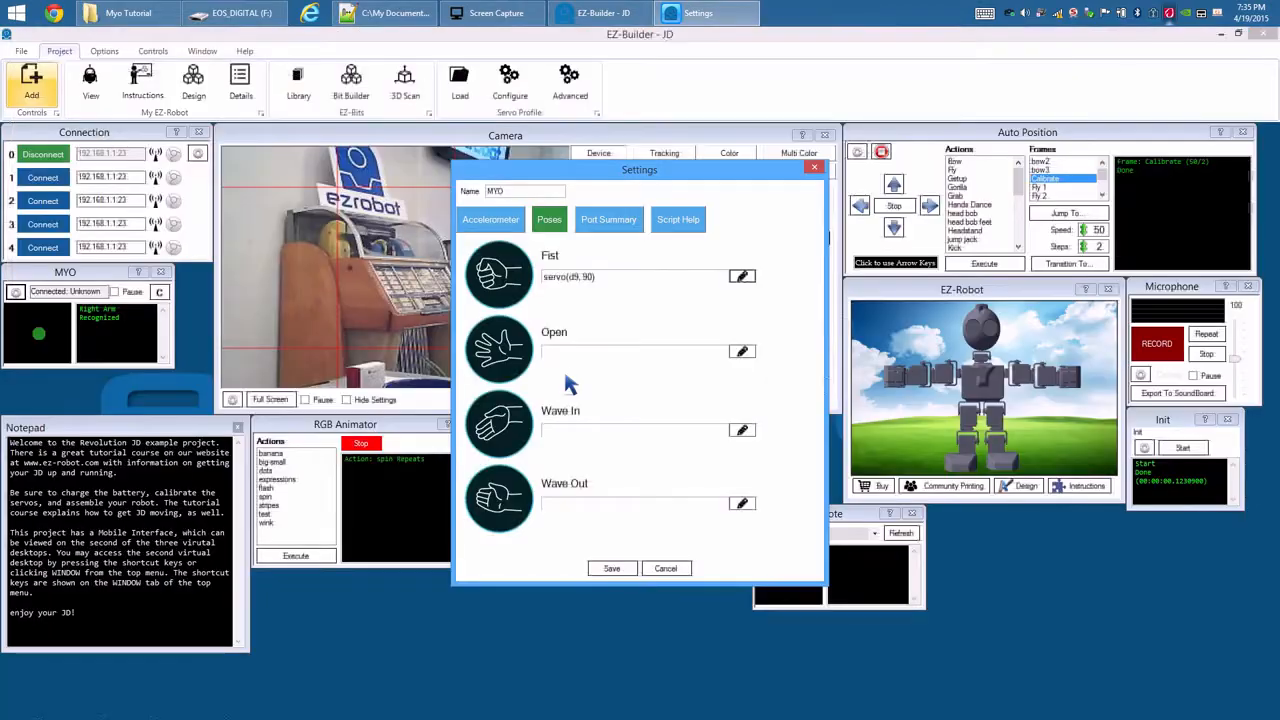
pyautogui.click(678, 219)
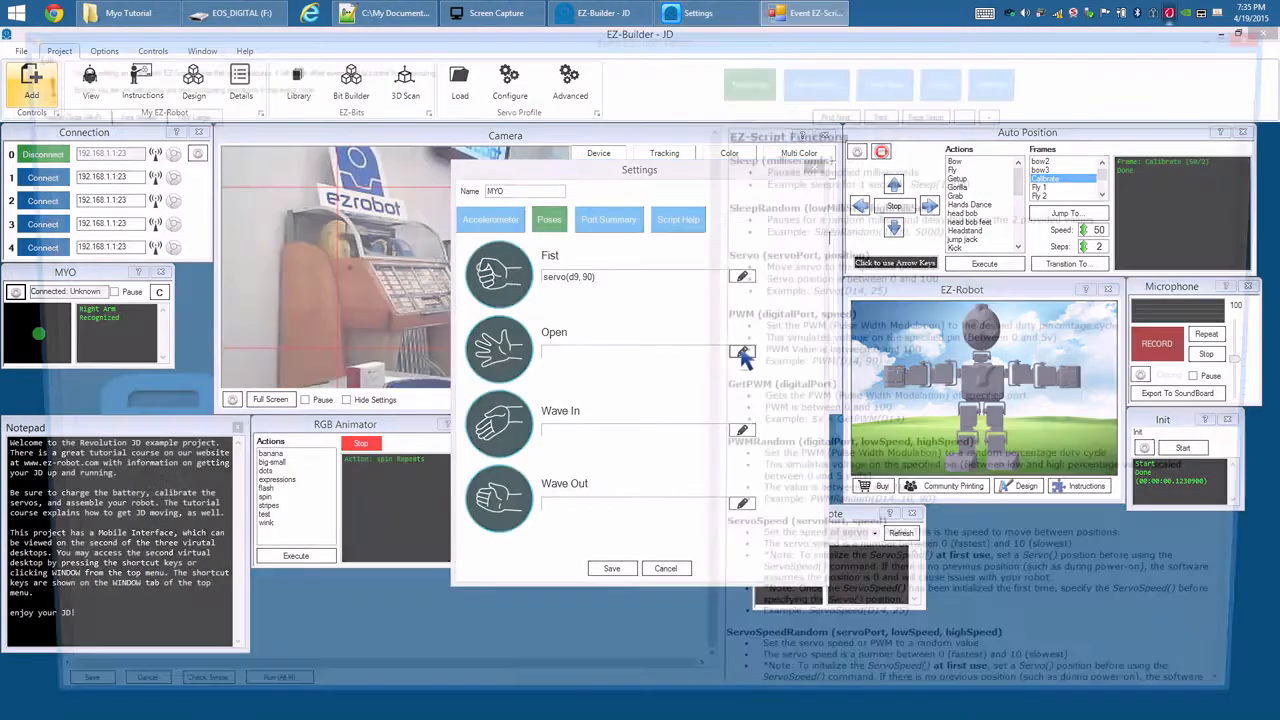